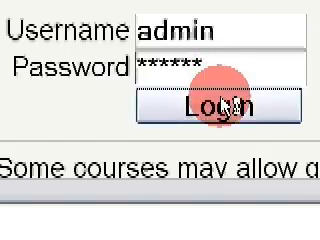
# Step: Sign in as admin and expand the Grades administration section
pyautogui.click(207, 105)
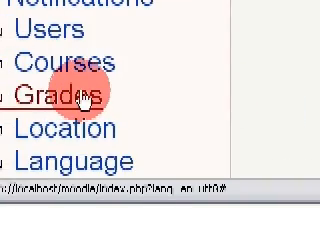
pyautogui.click(65, 97)
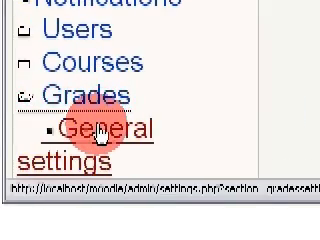
pyautogui.scroll(-3)
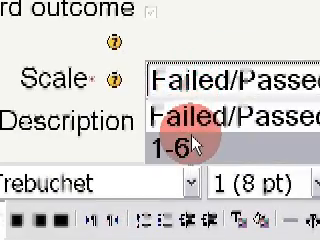
# Step: Scroll through the new outcome form while entering its details
pyautogui.scroll(-3)
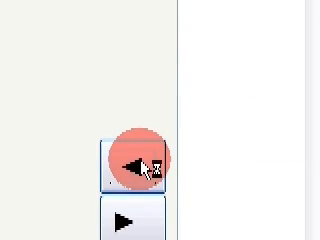
# Step: Move the selected outcome into the course's used outcomes
pyautogui.click(135, 167)
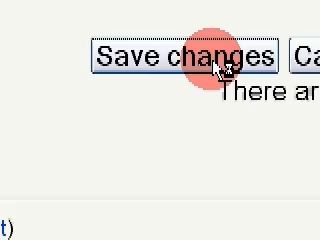
# Step: Save the completed assignment with its outcomes ticked
pyautogui.click(190, 55)
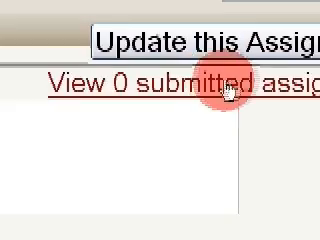